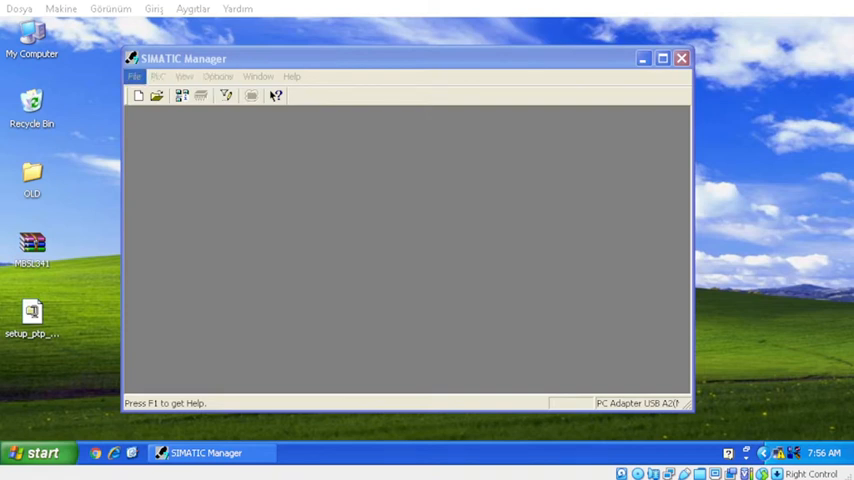
- Launch File > Retrieve to choose a destination directory for the archived project
left_click(134, 76)
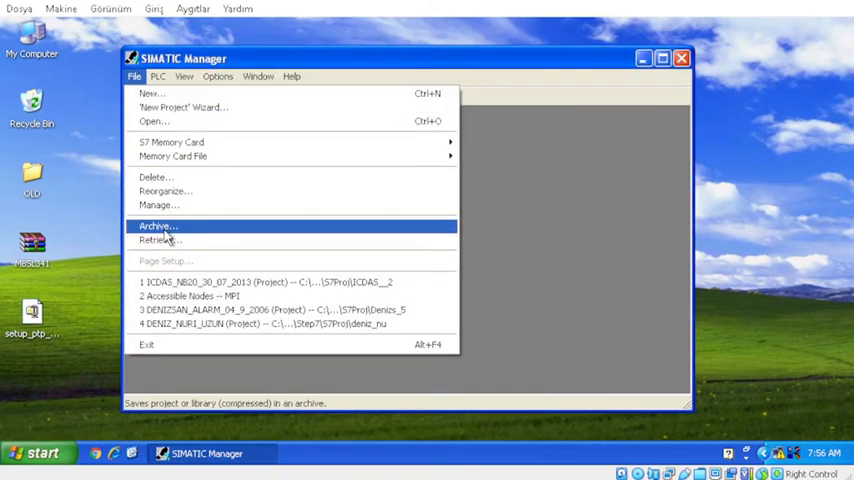
left_click(163, 240)
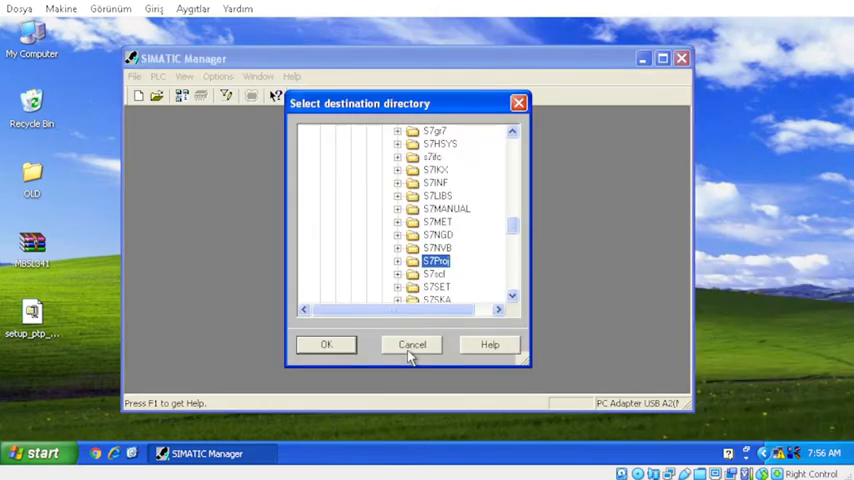
- Confirm S7Proj as the retrieve destination, triggering the English (United States) settings warning
left_click(325, 344)
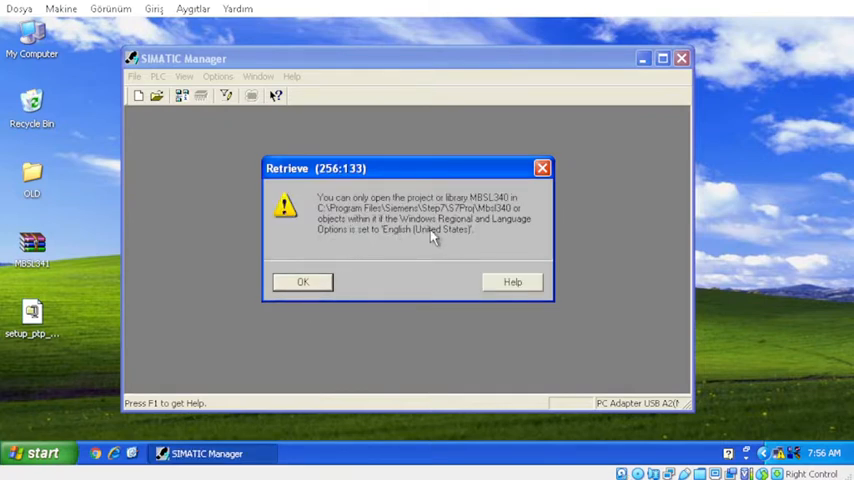
mouse_move(388, 240)
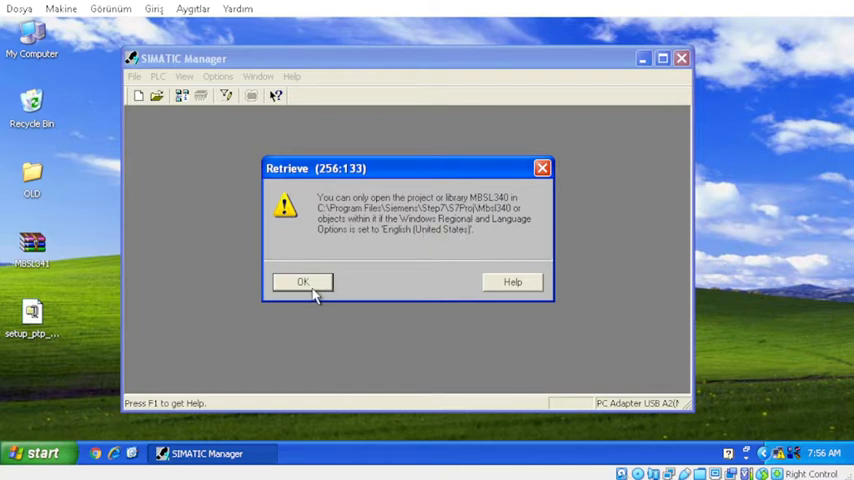
mouse_move(410, 218)
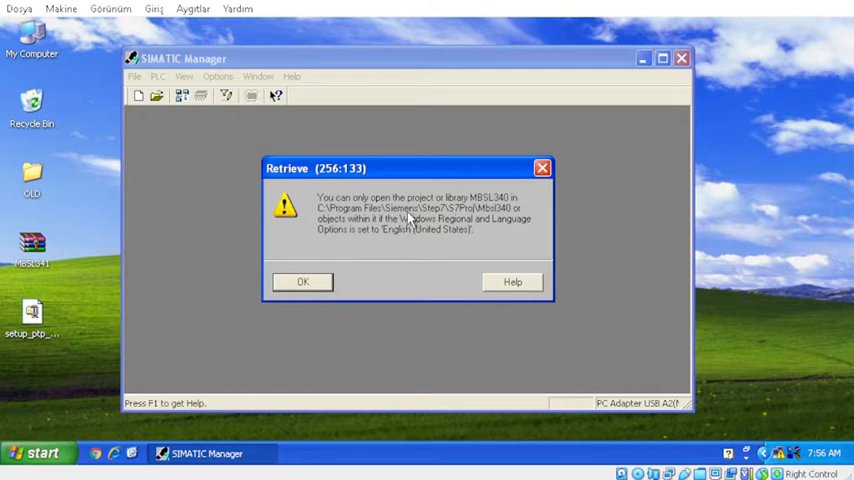
mouse_move(50, 35)
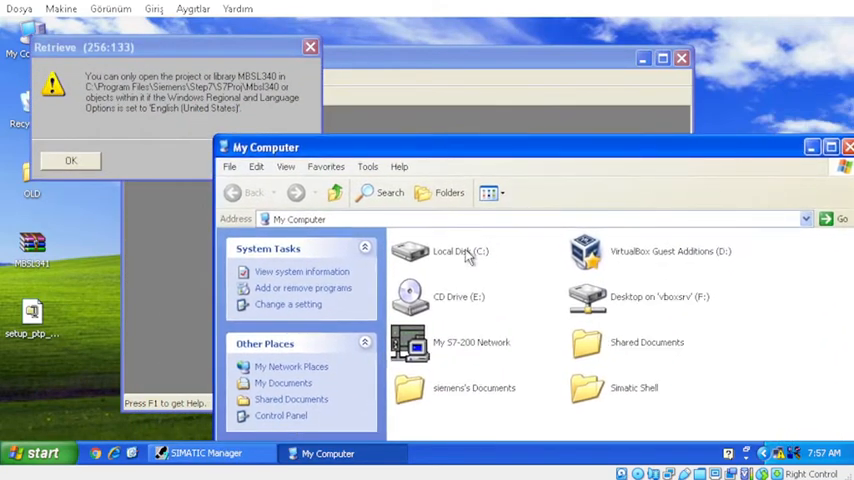
- Navigate C:\Program Files\Siemens\Step7\S7Proj until the Mbsl340 folder is visible
double_click(460, 251)
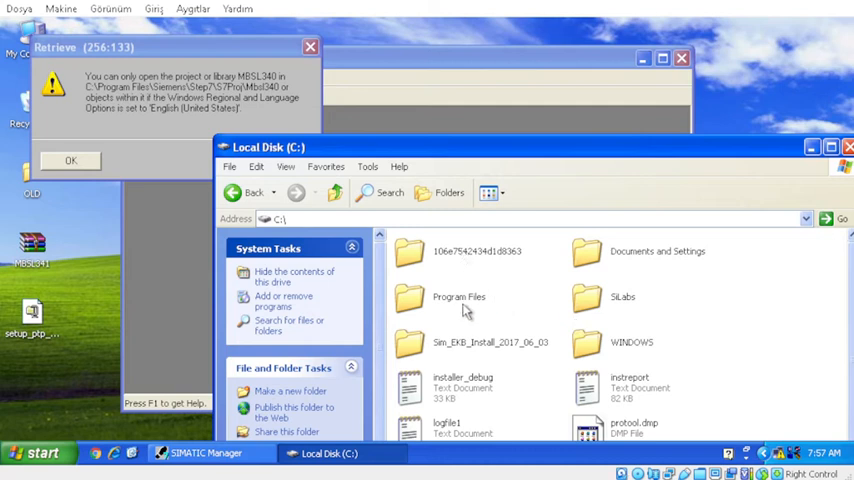
double_click(459, 296)
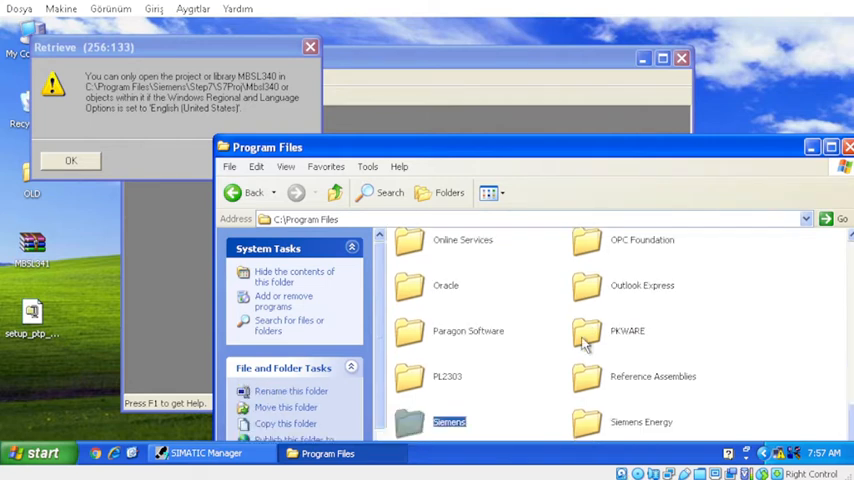
double_click(449, 421)
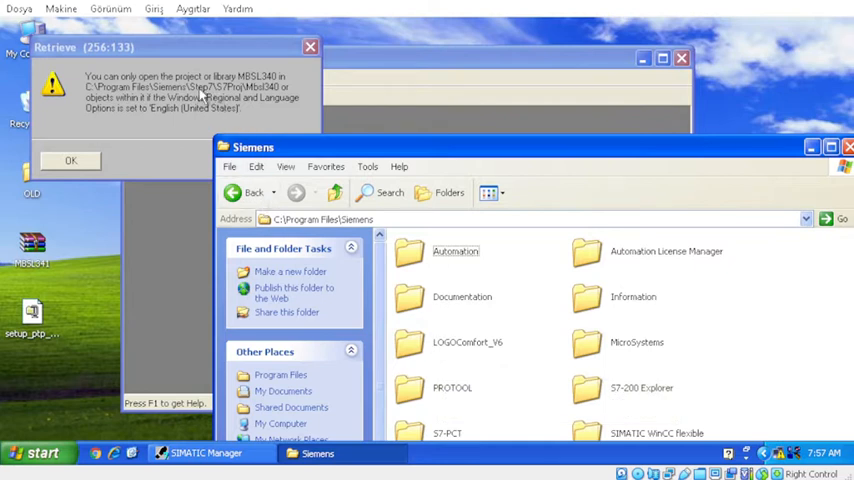
left_click(452, 388)
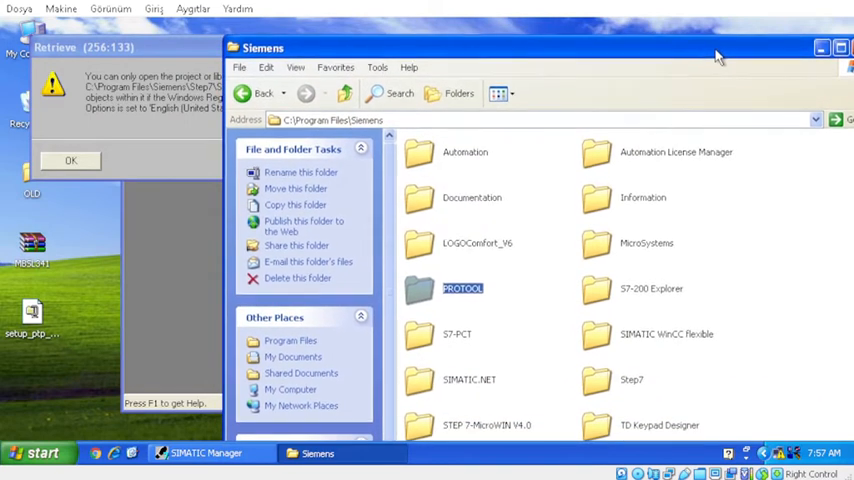
double_click(632, 379)
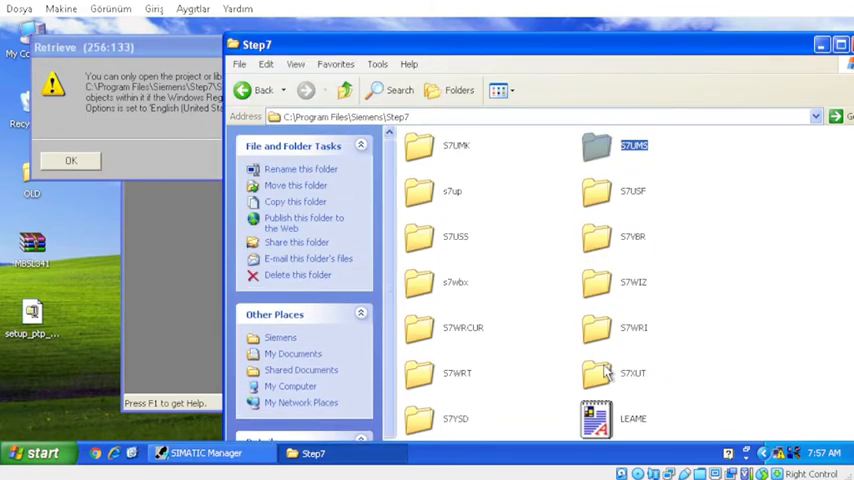
scroll("down", 3)
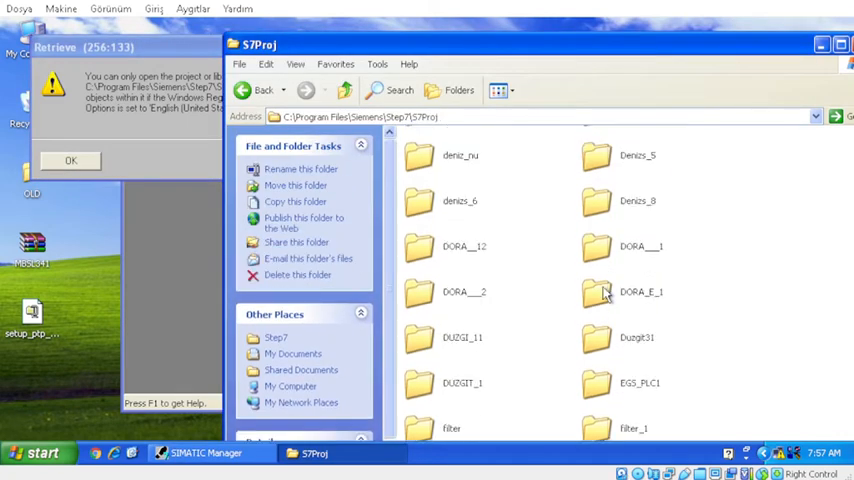
scroll("down", 3)
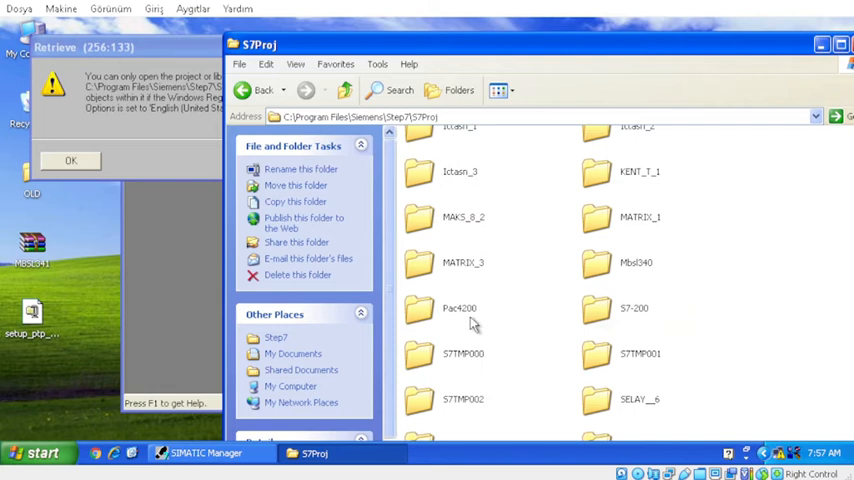
- Delete the Language file inside Mbsl340\Global
double_click(636, 262)
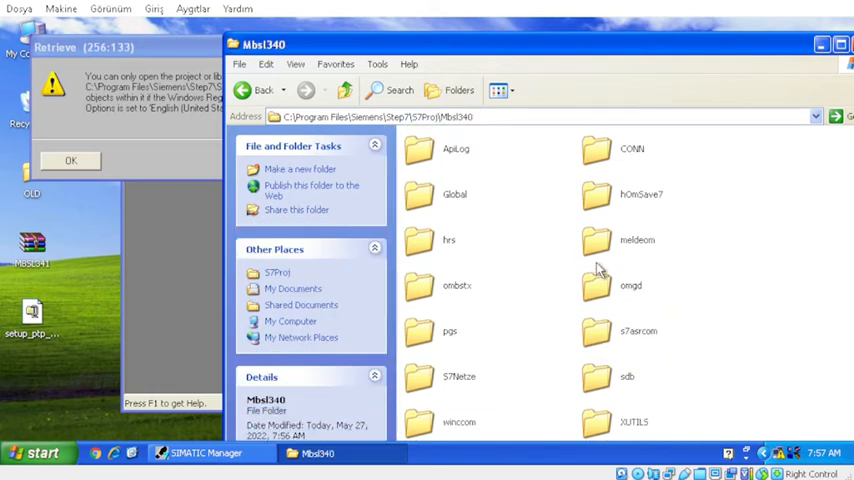
double_click(454, 194)
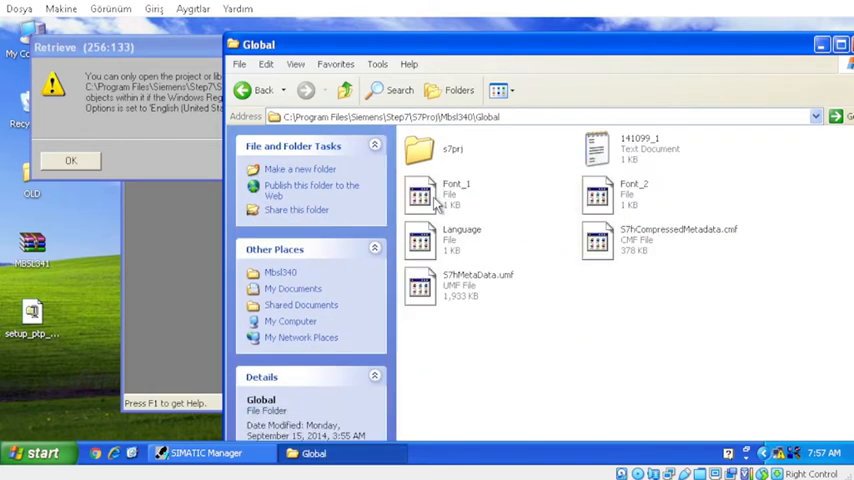
left_click(461, 240)
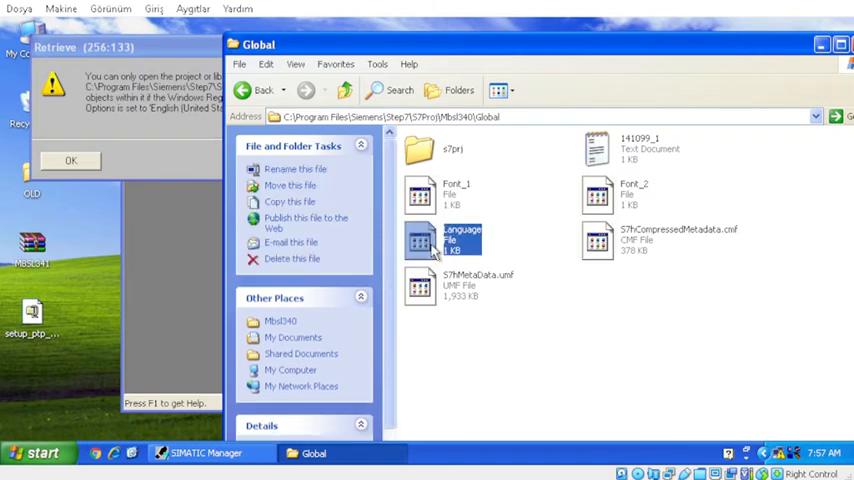
right_click(462, 238)
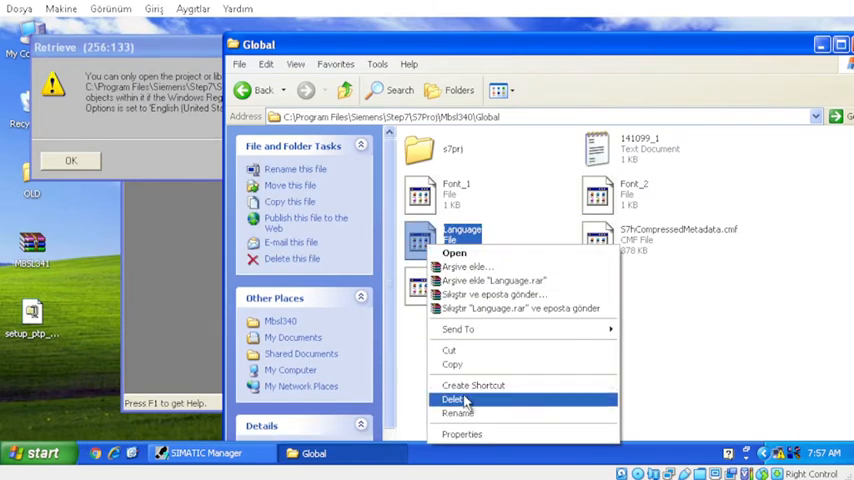
left_click(453, 399)
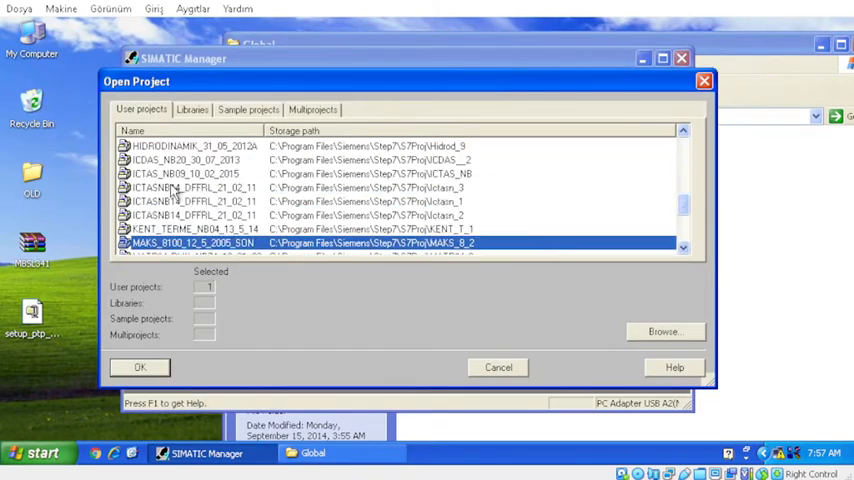
- Open MBSL340 via Browse, dismiss the language warning, and show Bausteine blocks
scroll("down", 3)
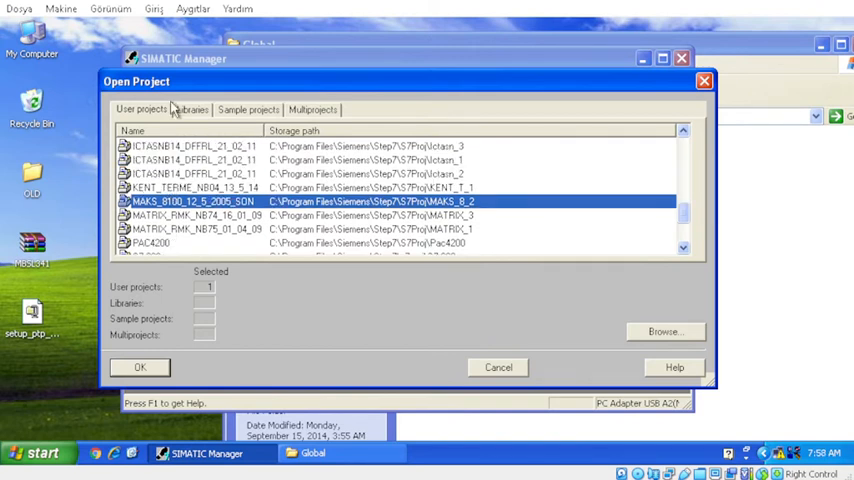
left_click(665, 331)
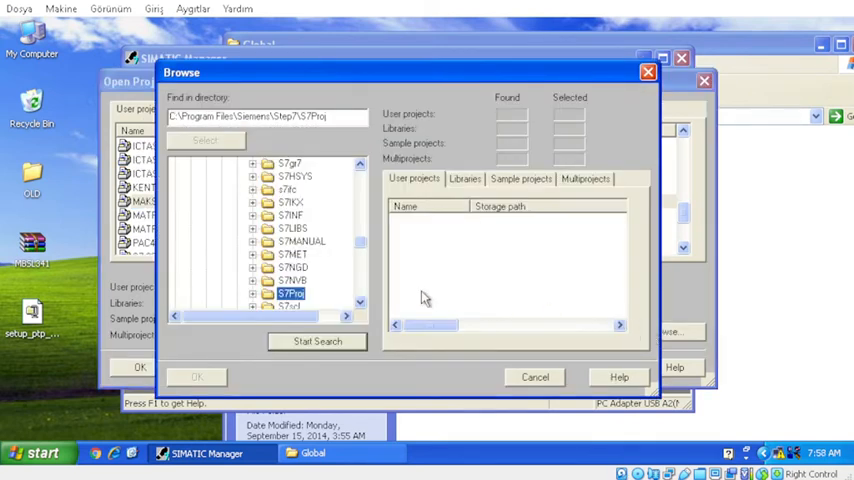
scroll("down", 3)
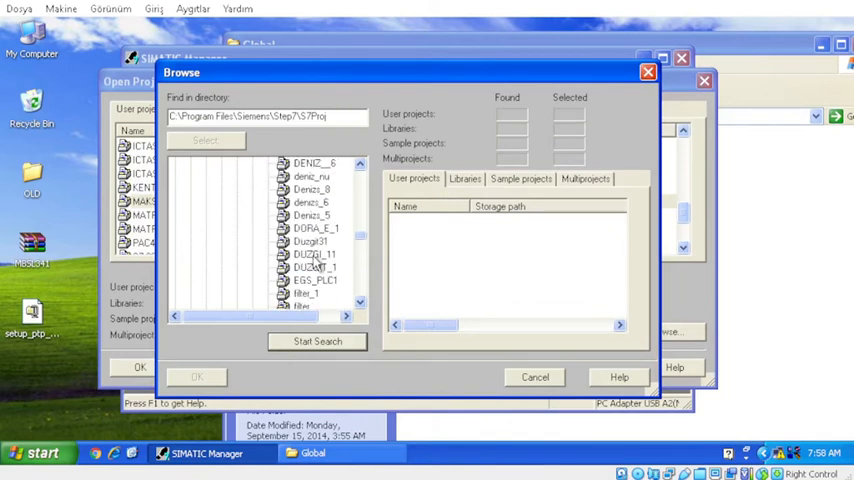
scroll("down", 3)
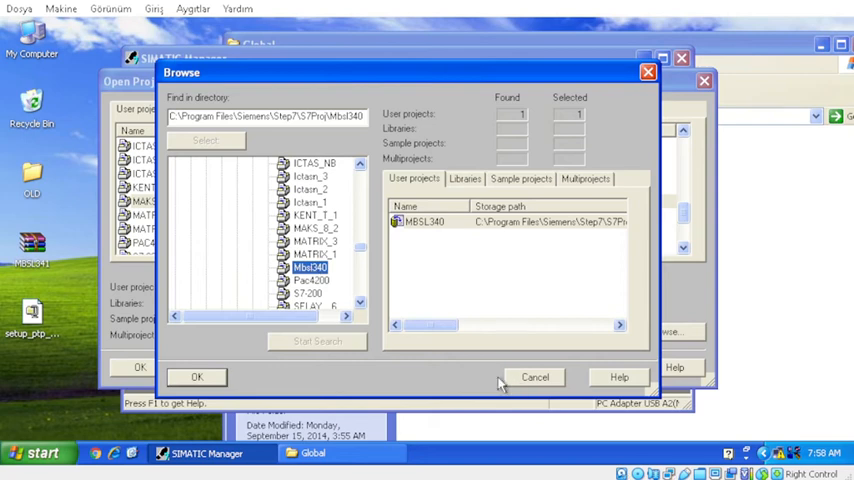
left_click(197, 377)
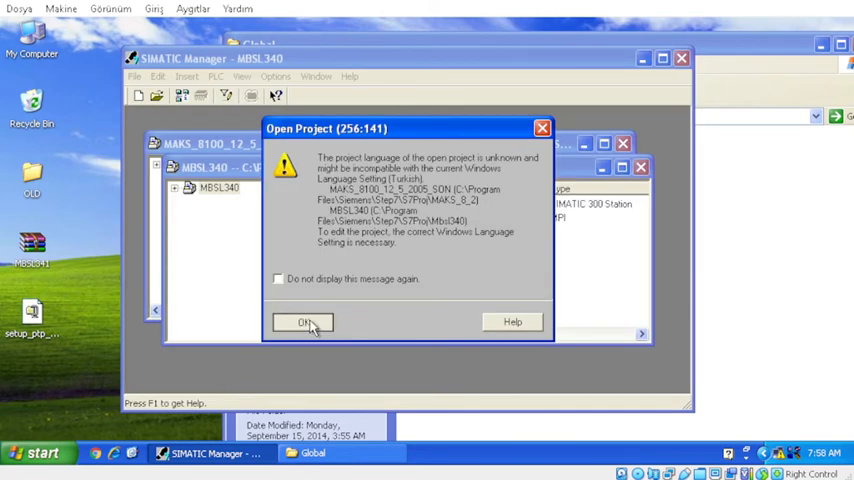
left_click(305, 321)
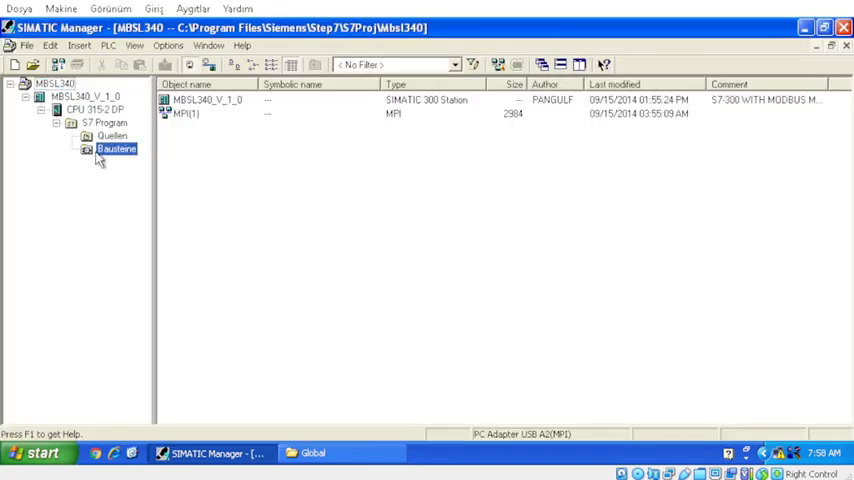
double_click(116, 148)
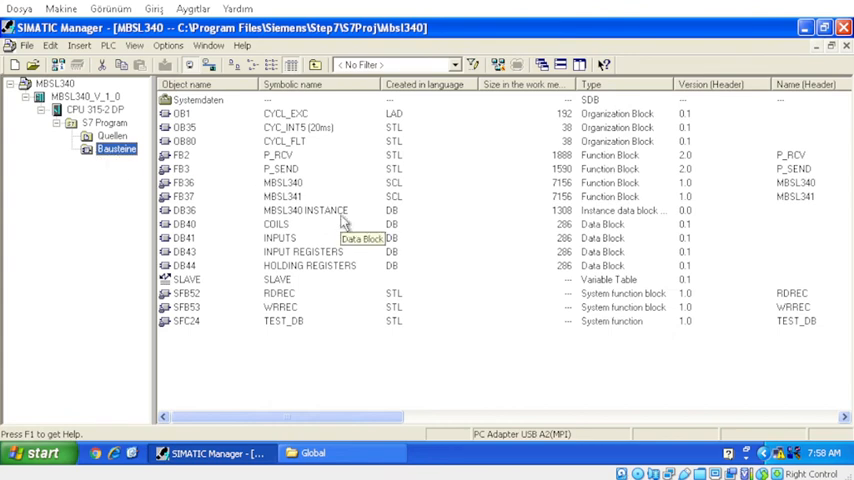